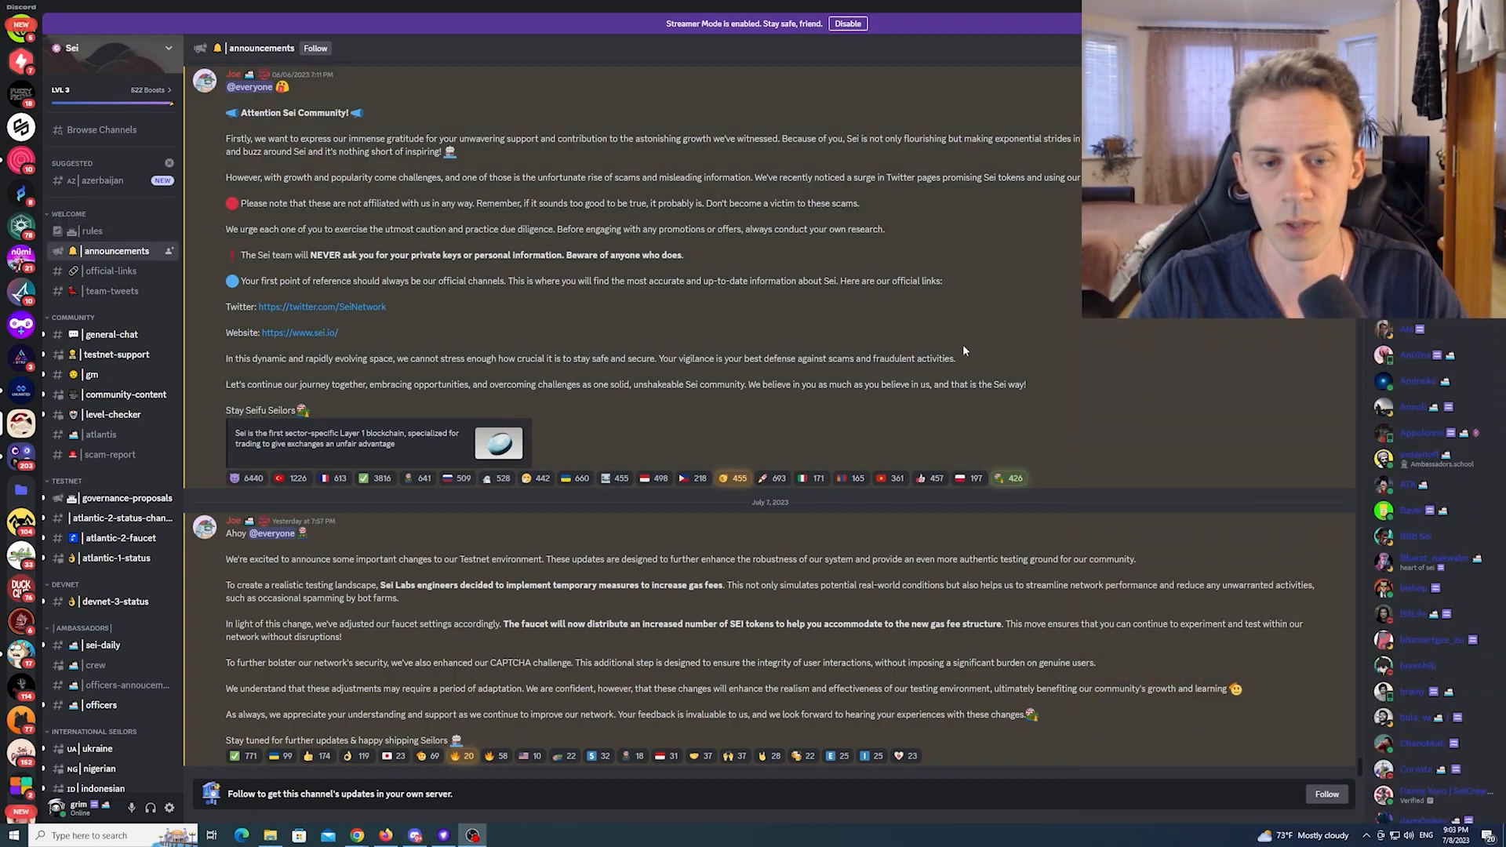
mouse_move(908, 401)
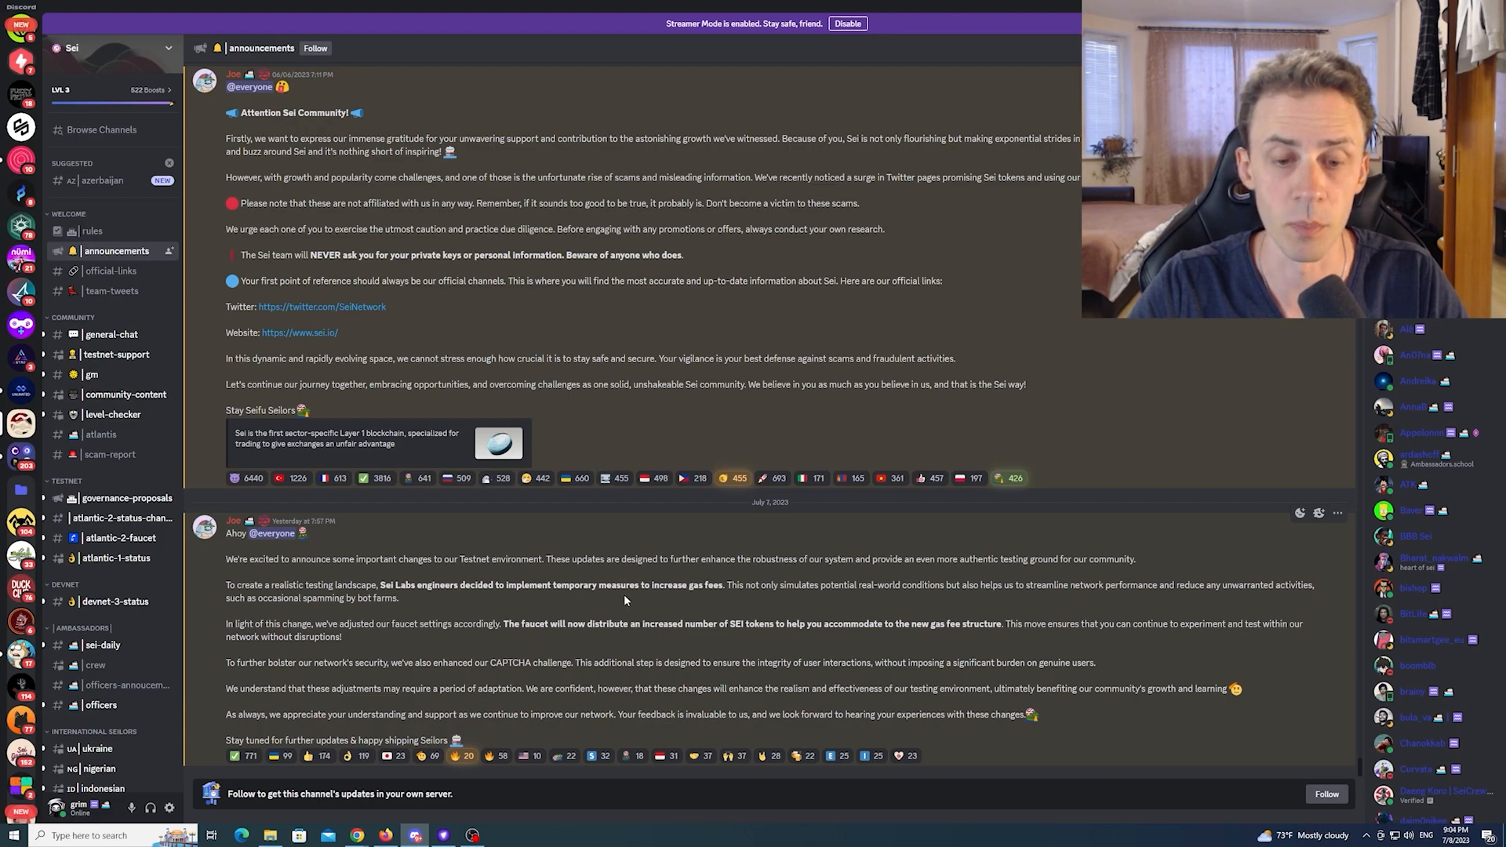
mouse_move(643, 599)
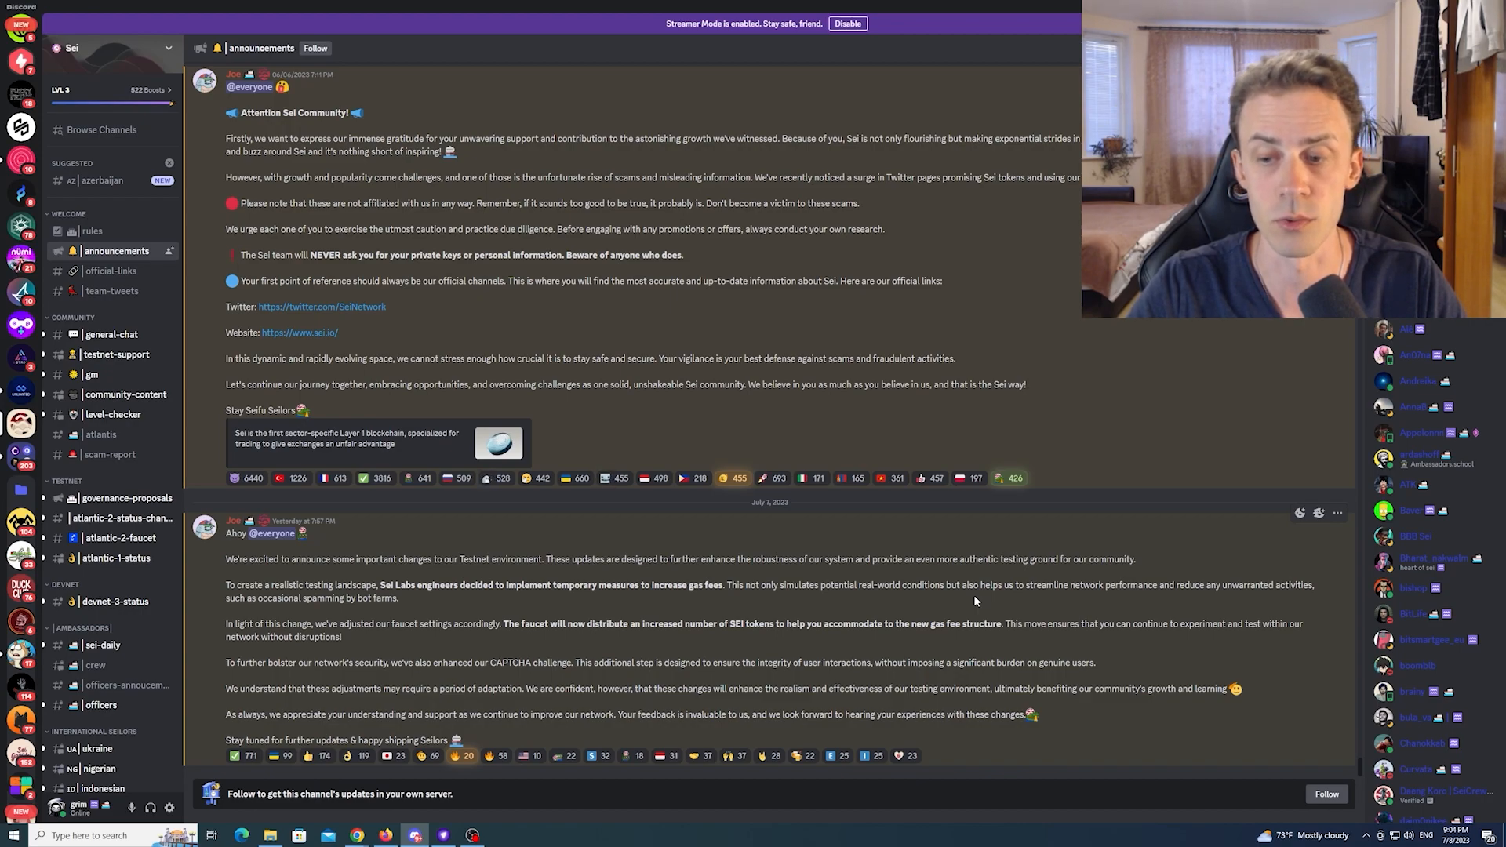
mouse_move(1098, 601)
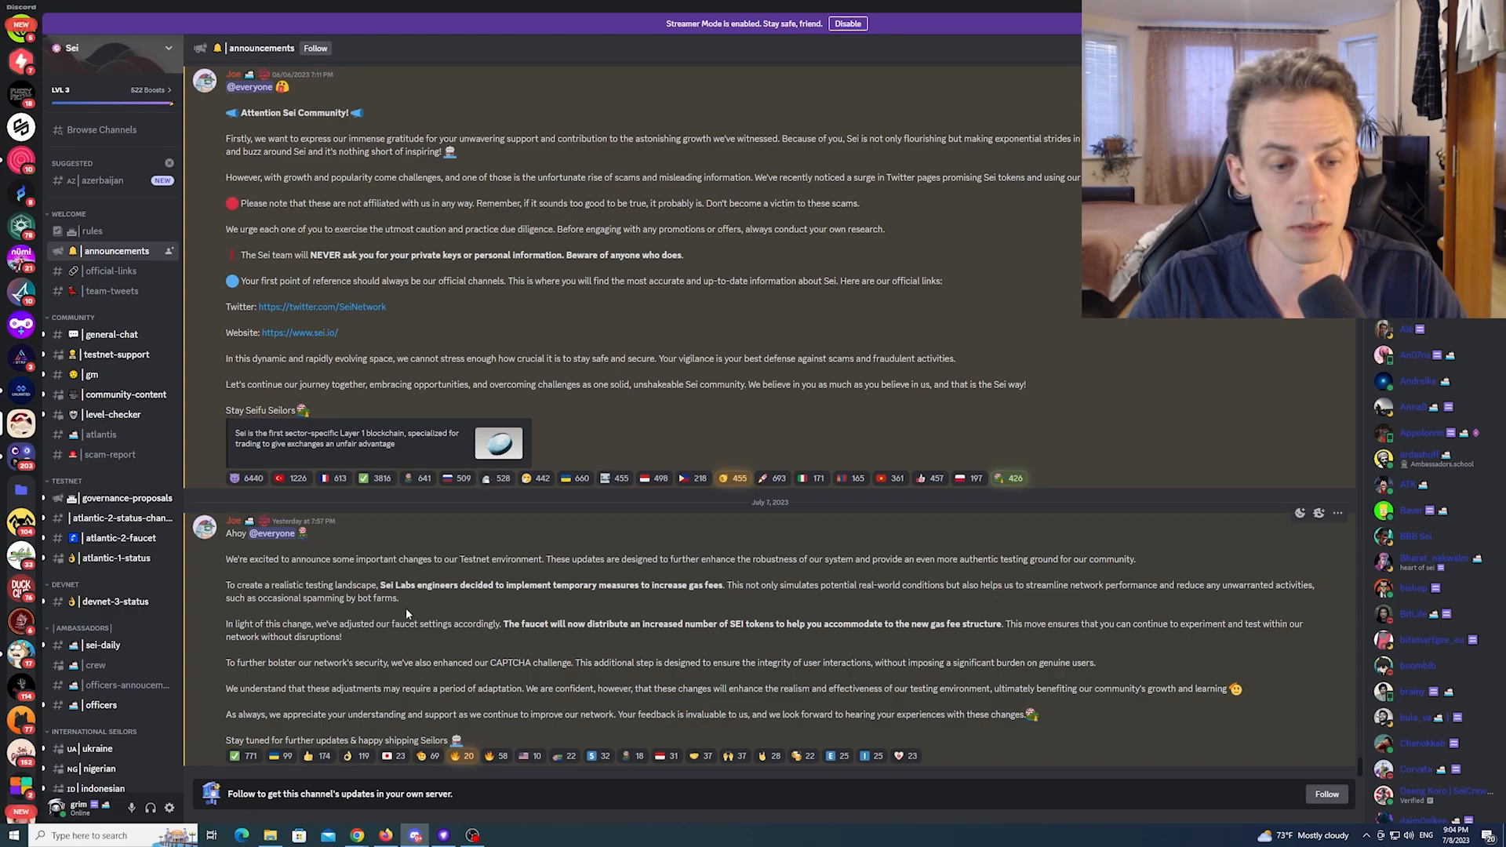
mouse_move(411, 609)
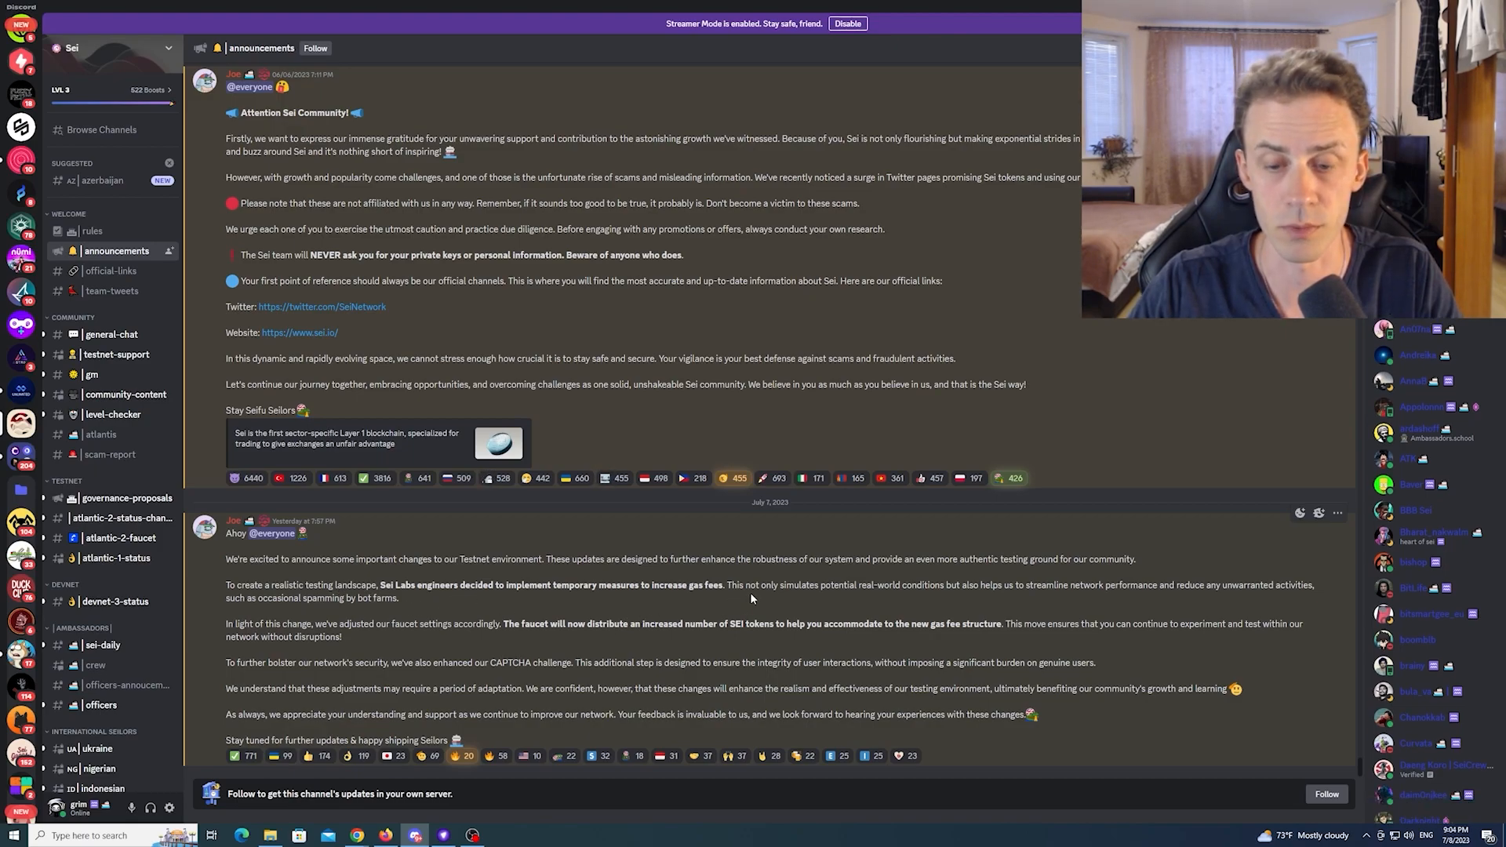
mouse_move(895, 622)
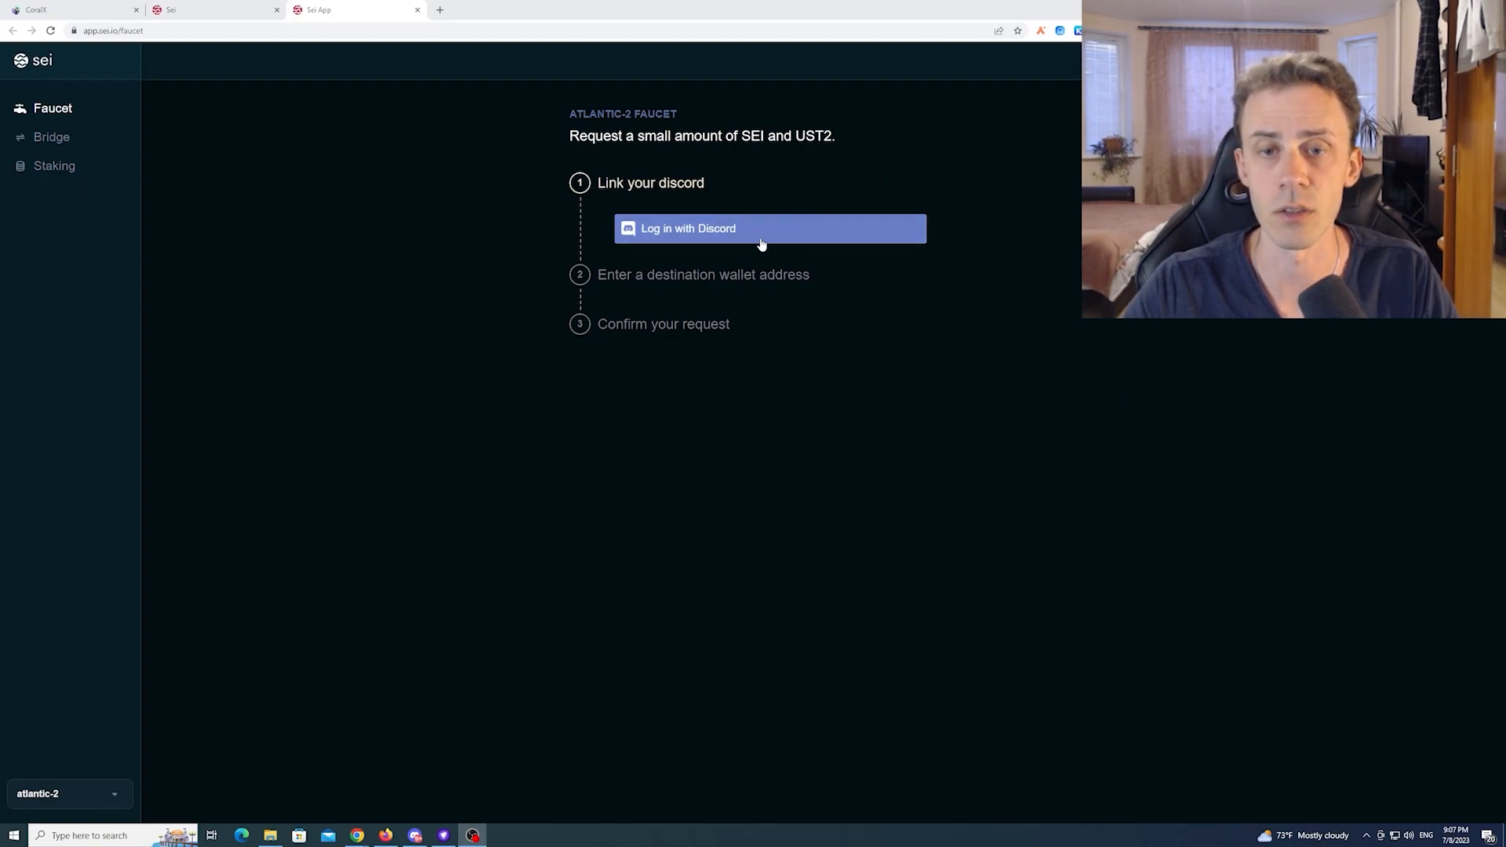
mouse_move(765, 237)
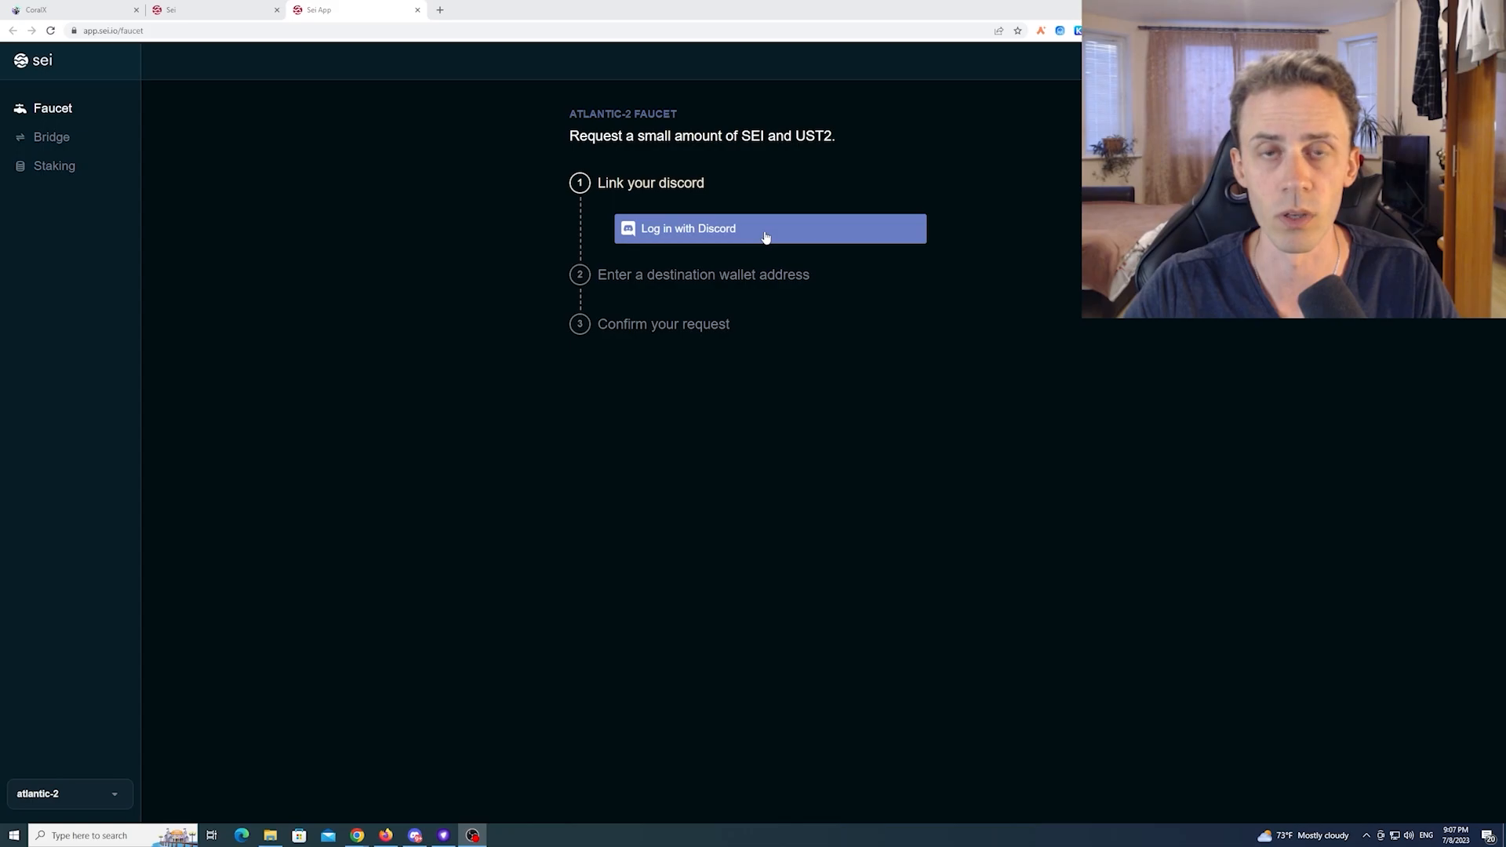
Step: Open the Eclipse Fi testnet $ECLIP staking dashboard alongside the Levana ETH/USD page
click(769, 228)
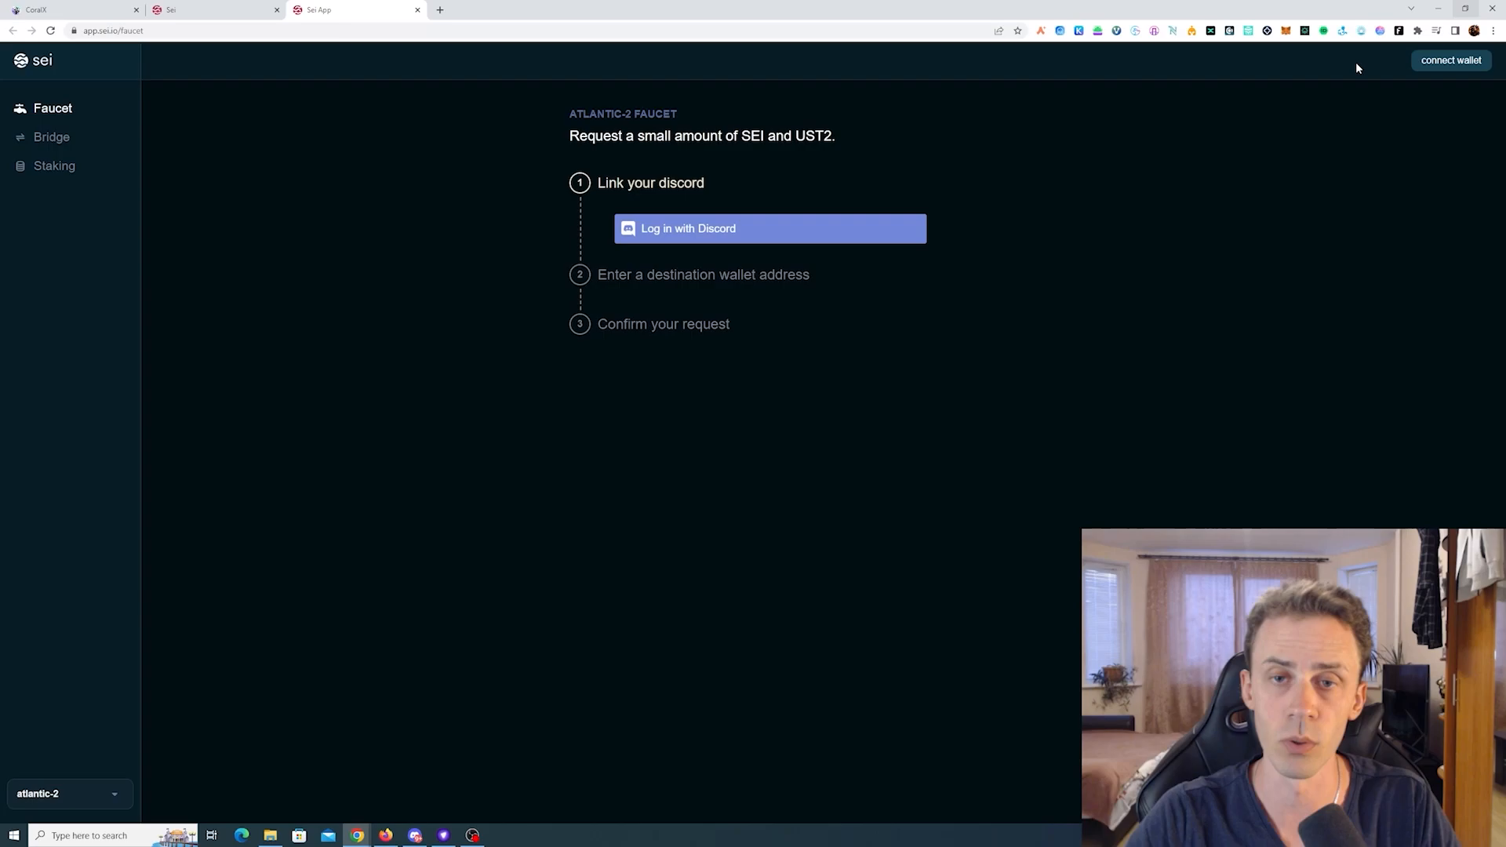
mouse_move(1064, 226)
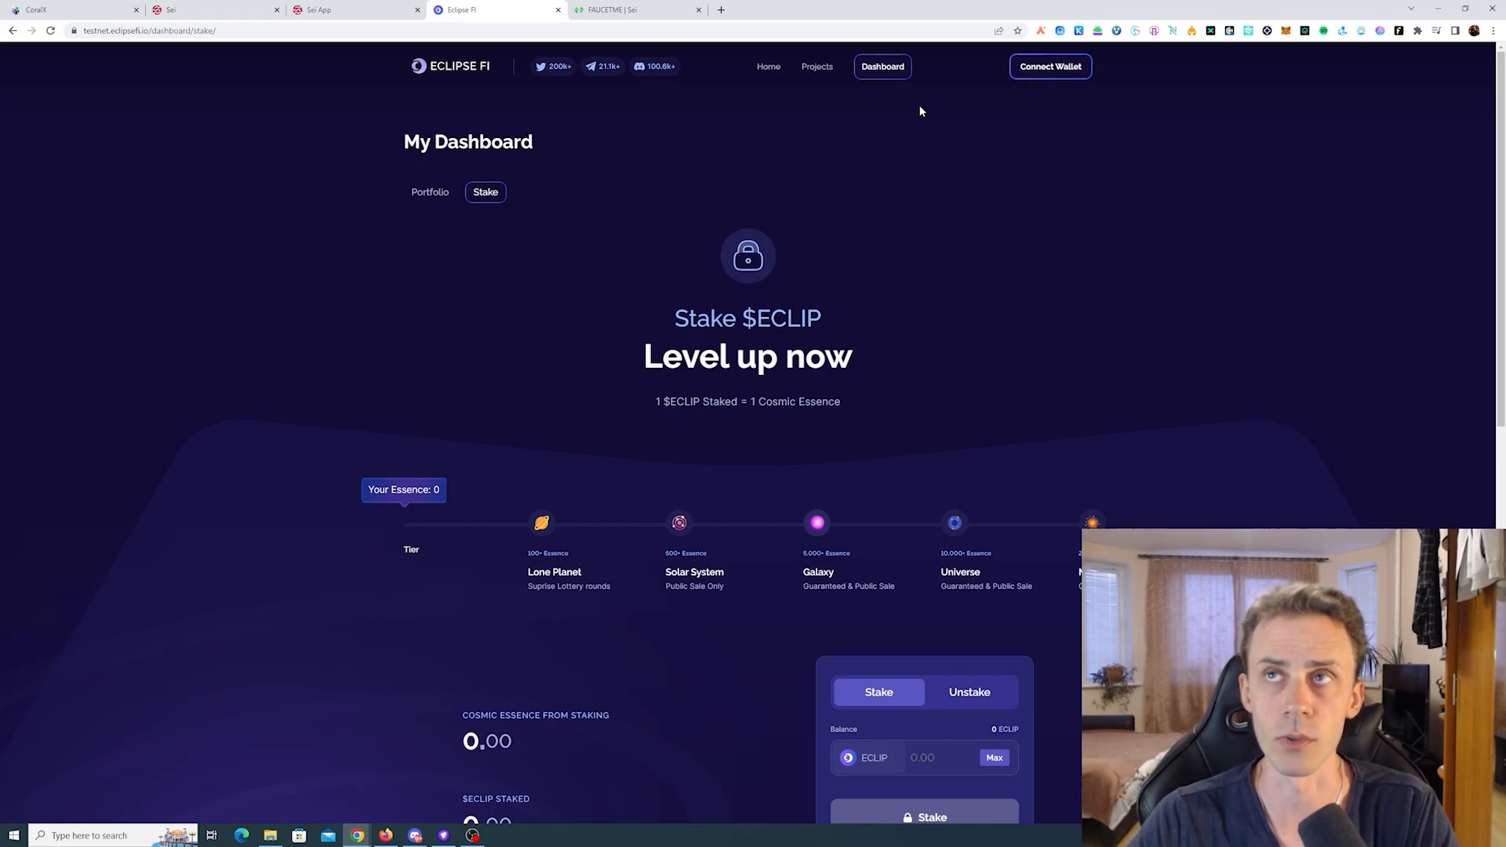
click(634, 9)
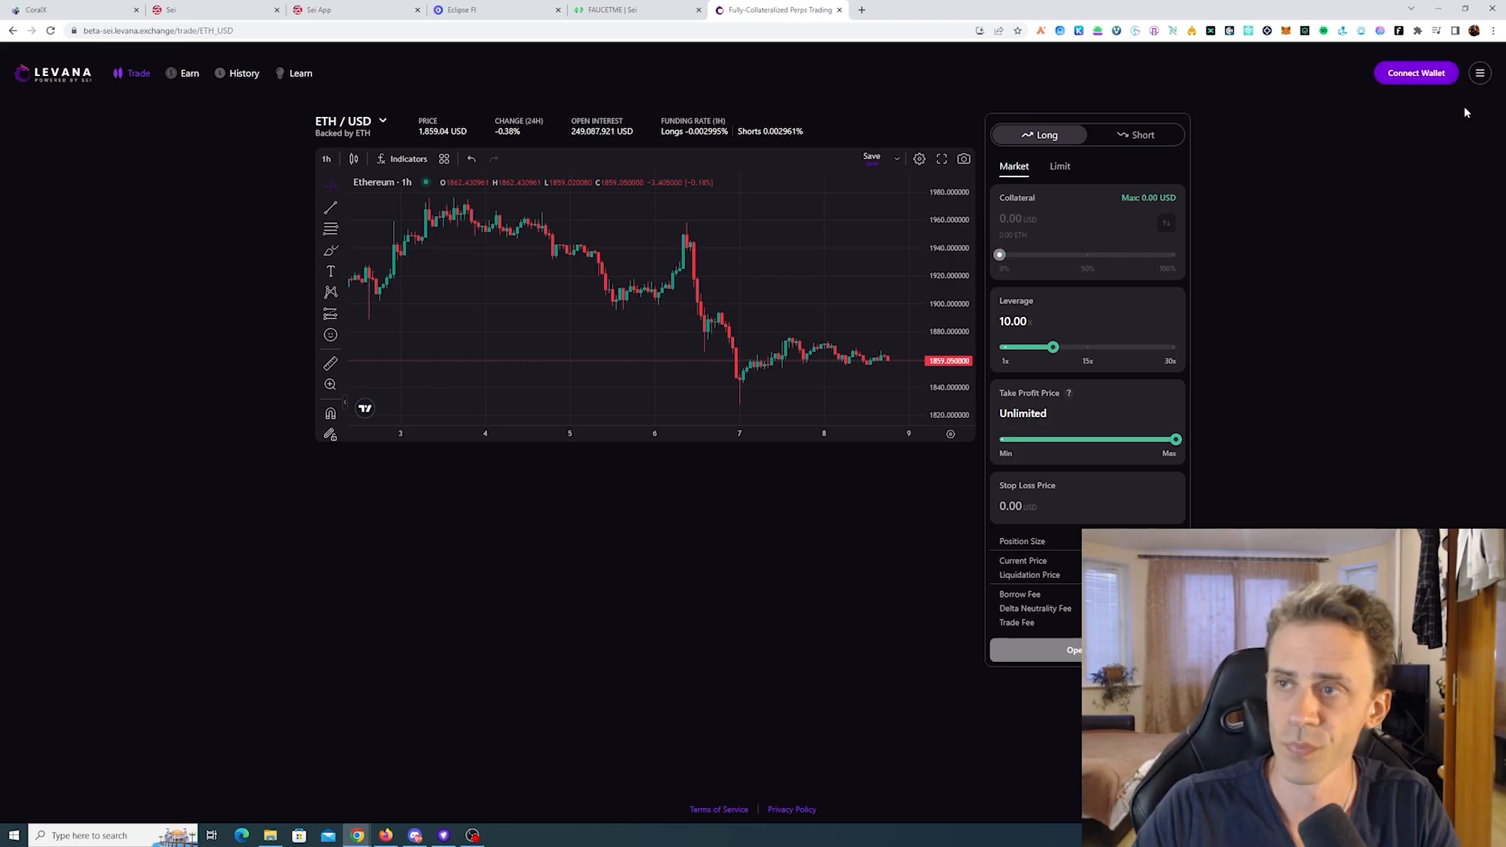
Step: Connect the Compass wallet to Levana and request testnet SEI from the faucet
click(1414, 72)
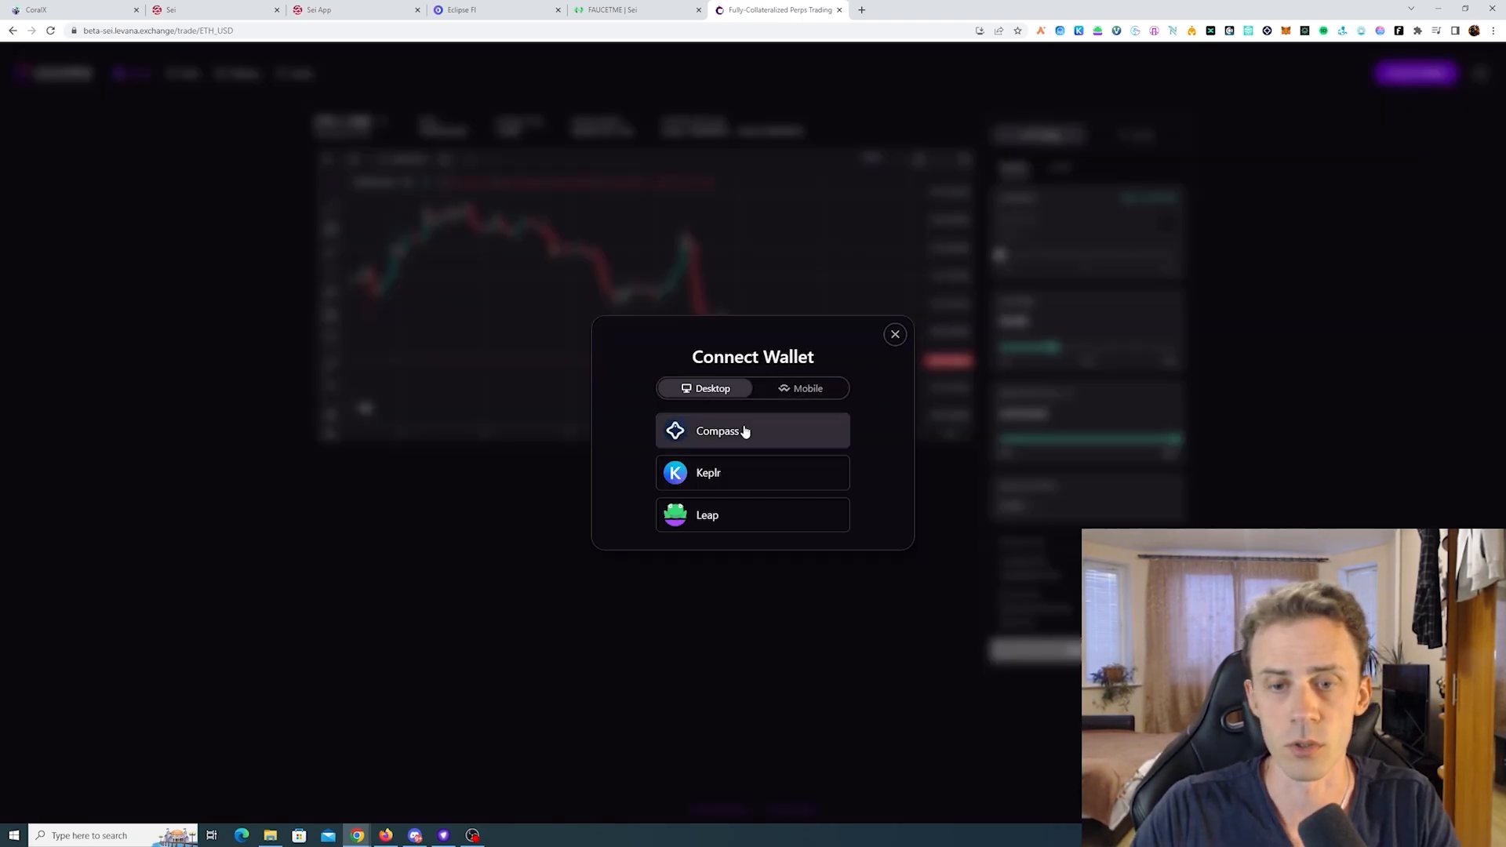
mouse_move(785, 514)
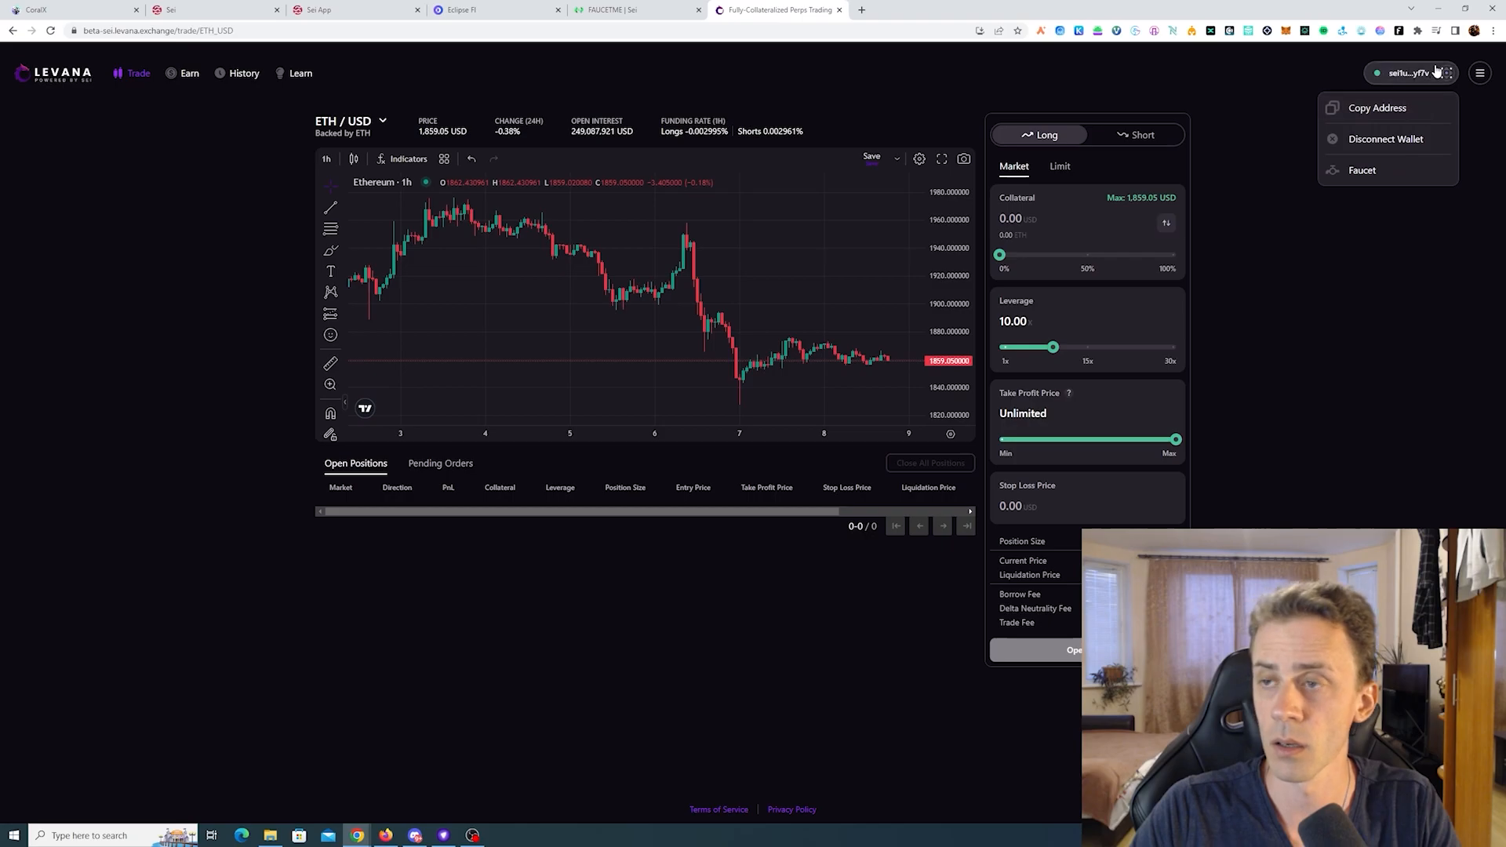
mouse_move(1362, 171)
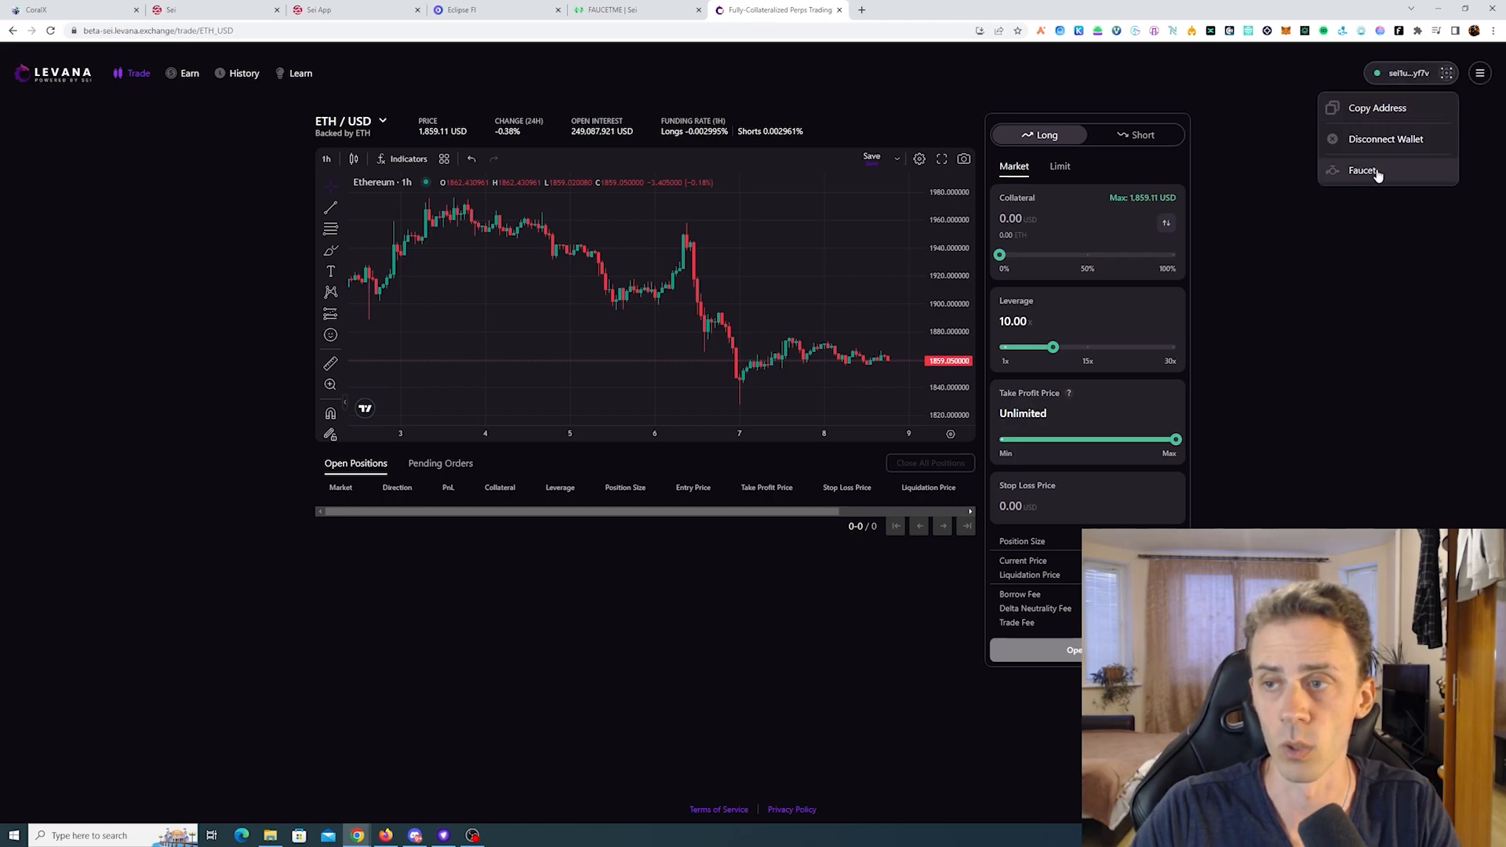
click(1363, 171)
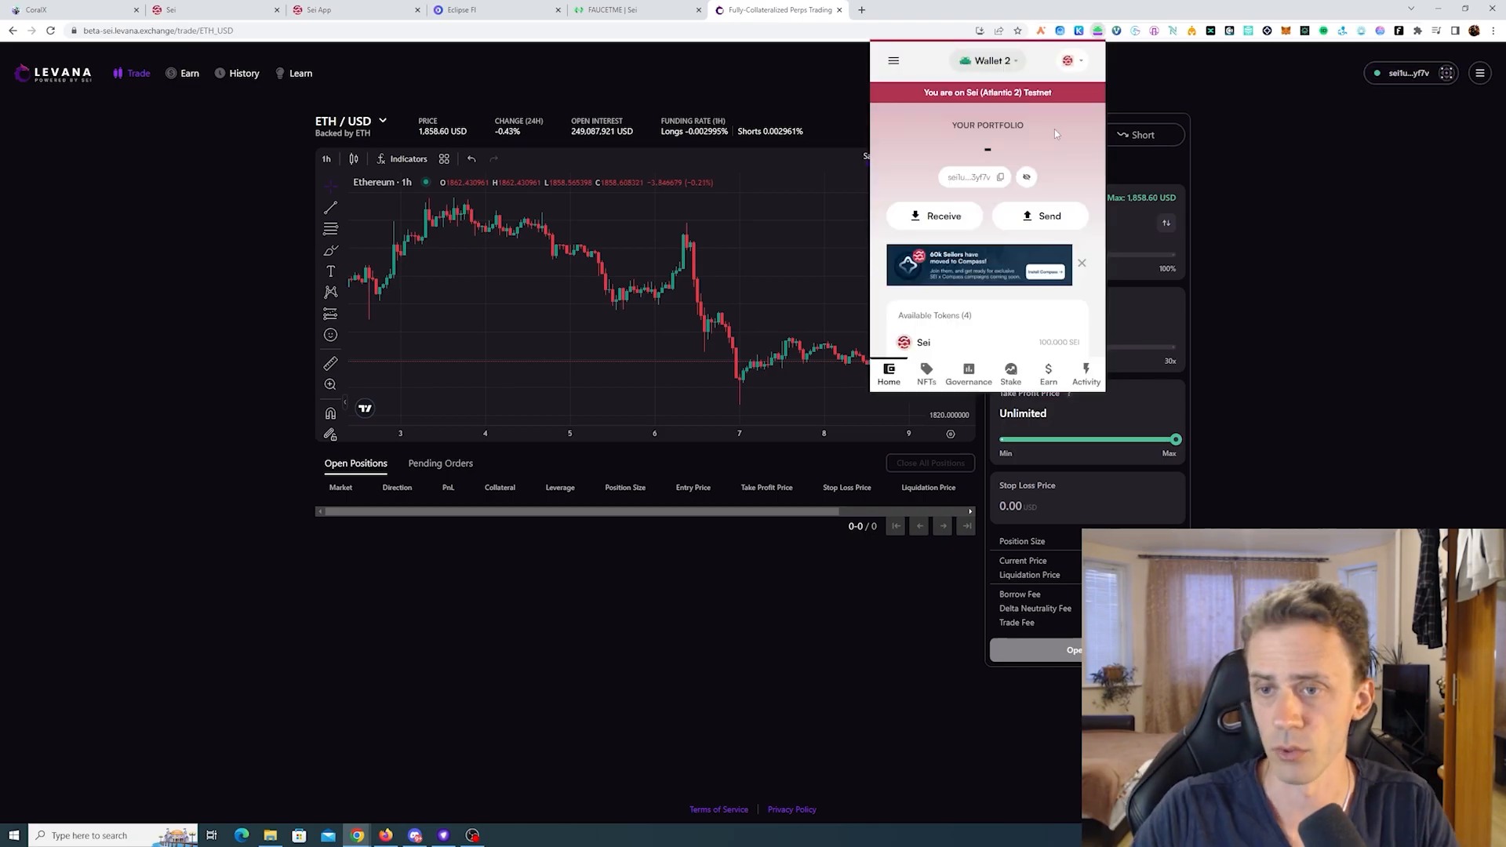
Step: Set the ETH/USD long to about 557 USD collateral and 17.75x leverage
scroll(down, 3)
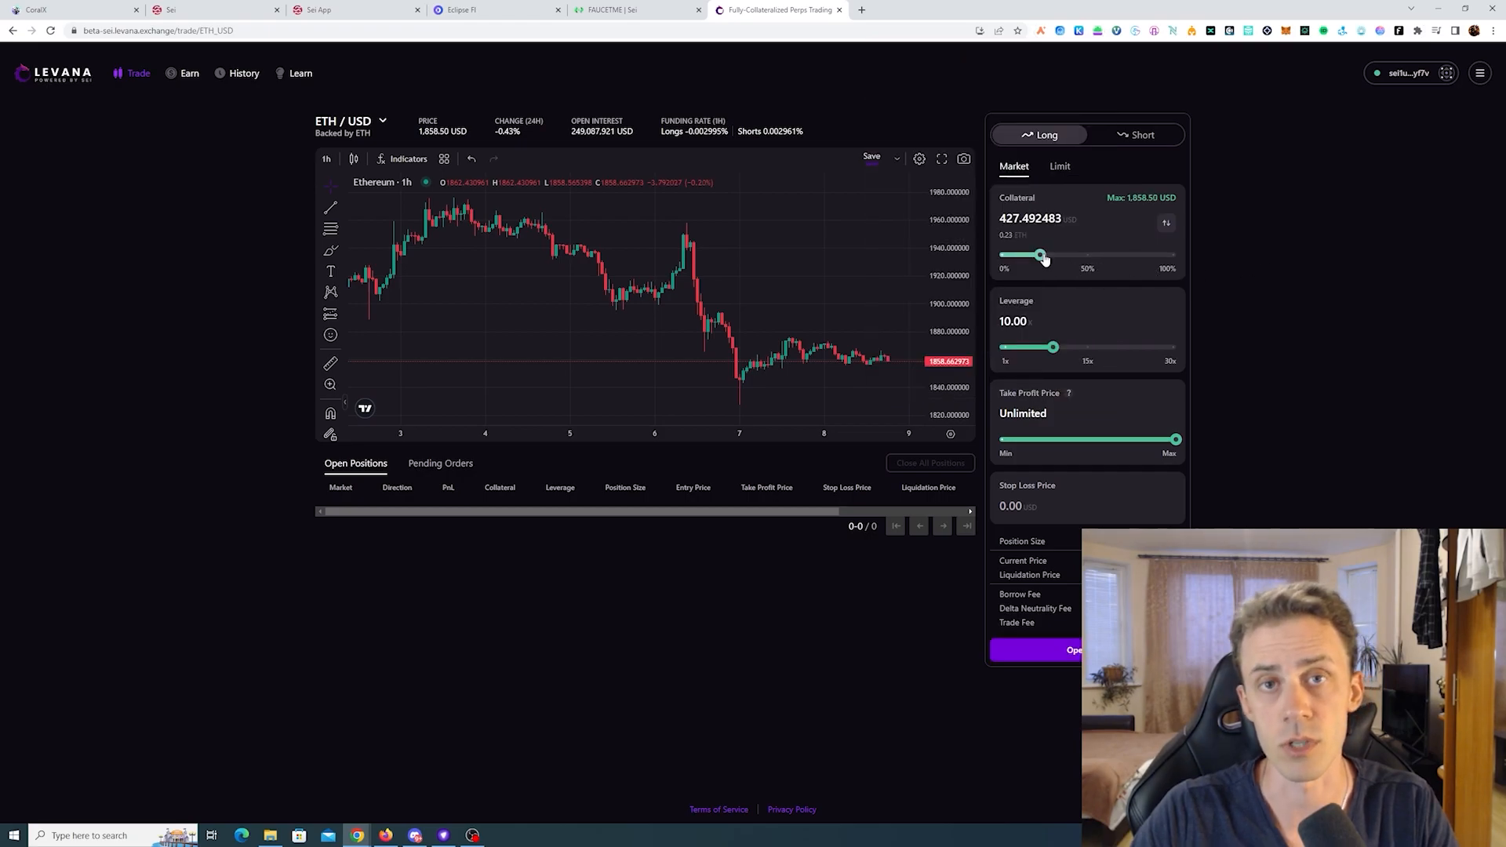
drag(1052, 347, 1067, 346)
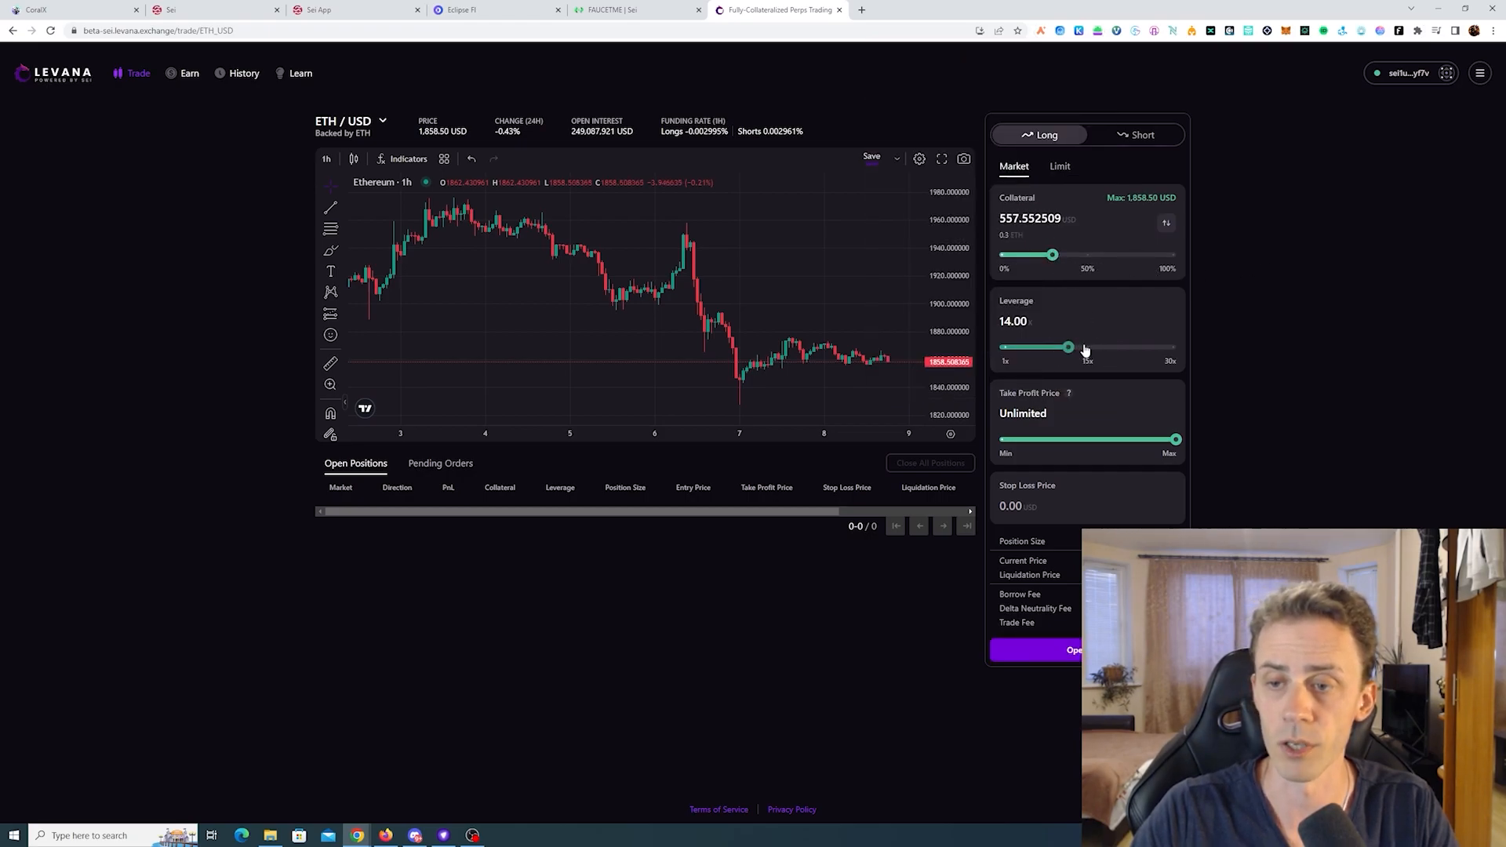
drag(1066, 346, 1101, 347)
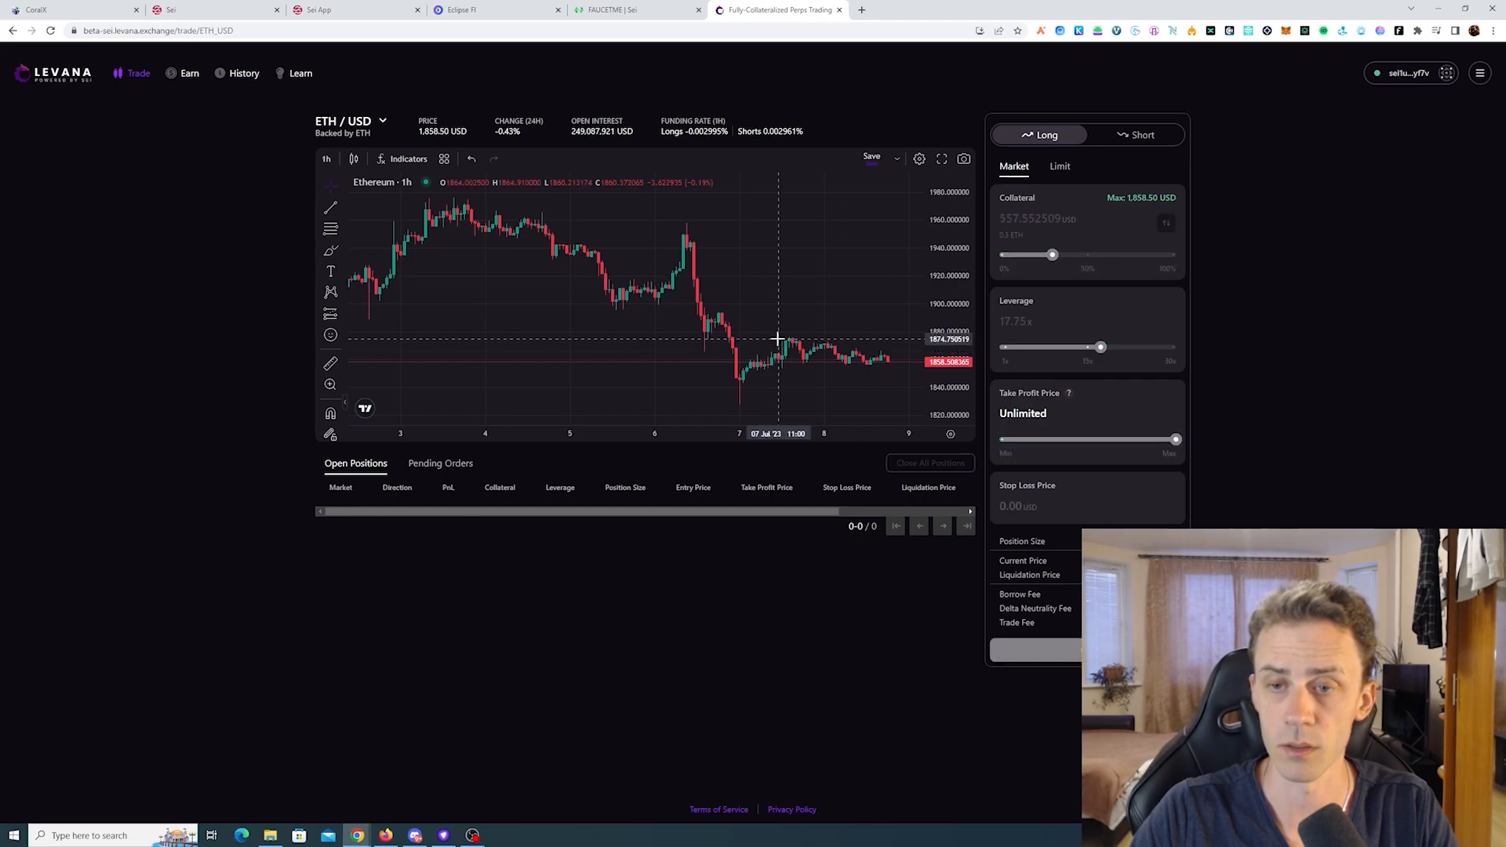